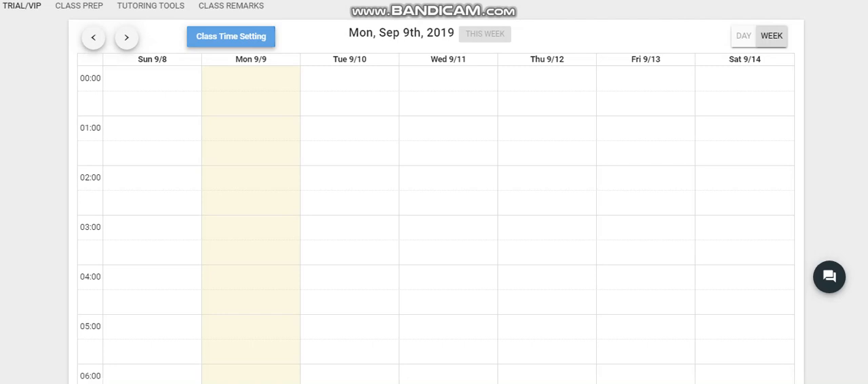
Step: Show the class time setting calendar for the week of 9/15–9/21
left_click(231, 35)
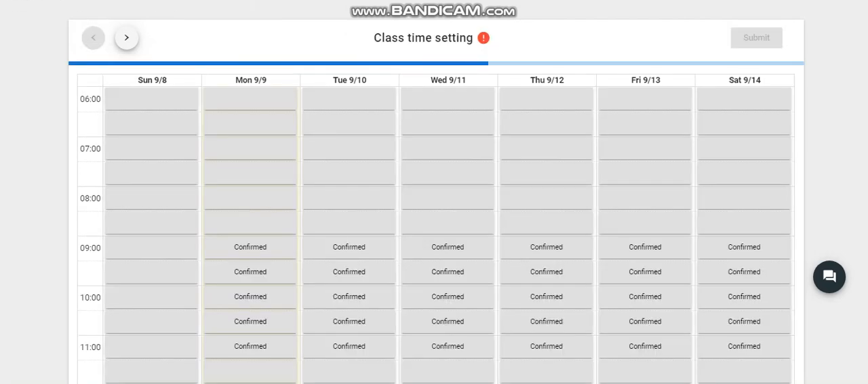
scroll("down", 3)
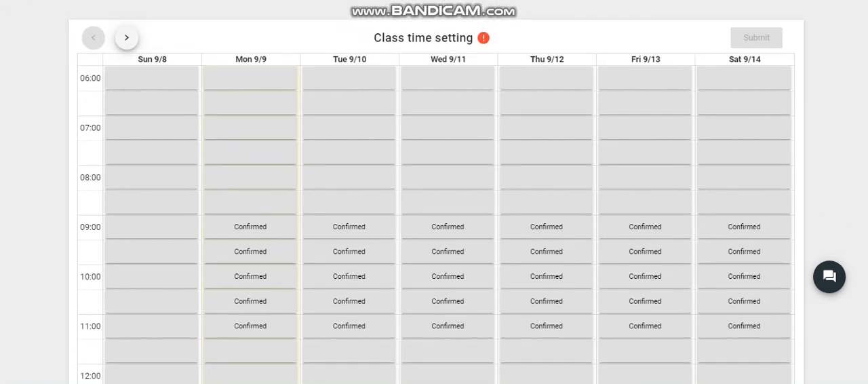
mouse_move(126, 38)
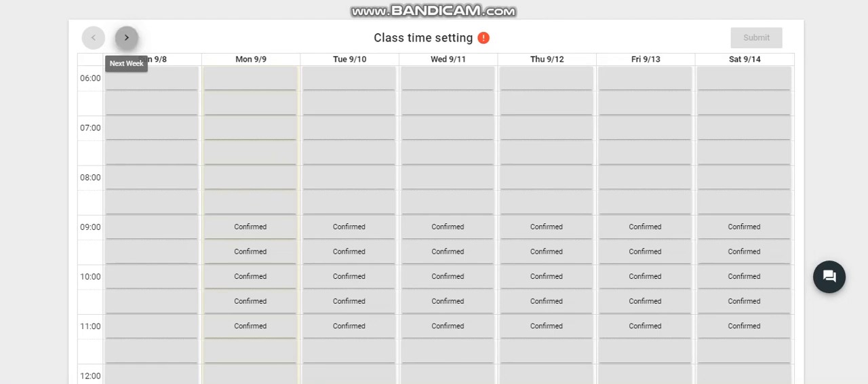
left_click(126, 38)
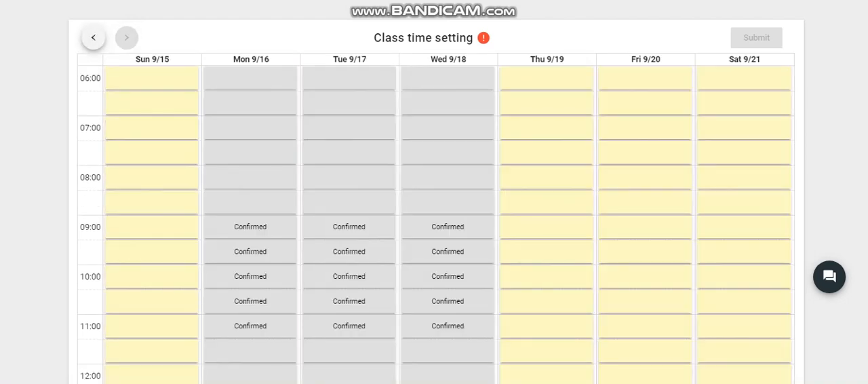
scroll("down", 3)
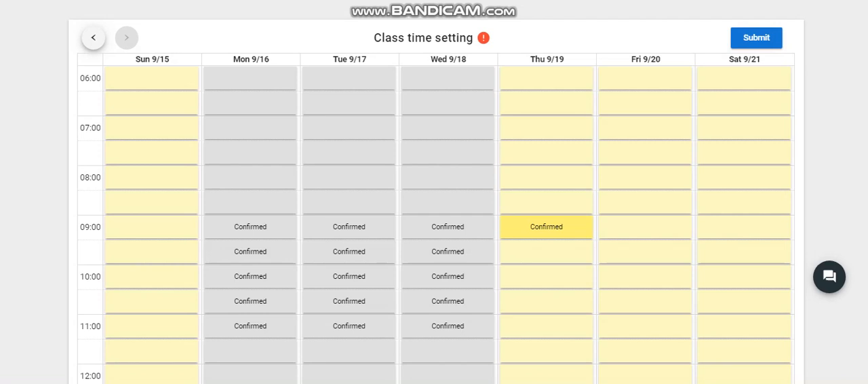
Step: Mark the Thursday 9/19 morning slots from 09:30 through 11:00 as Confirmed
left_click(545, 251)
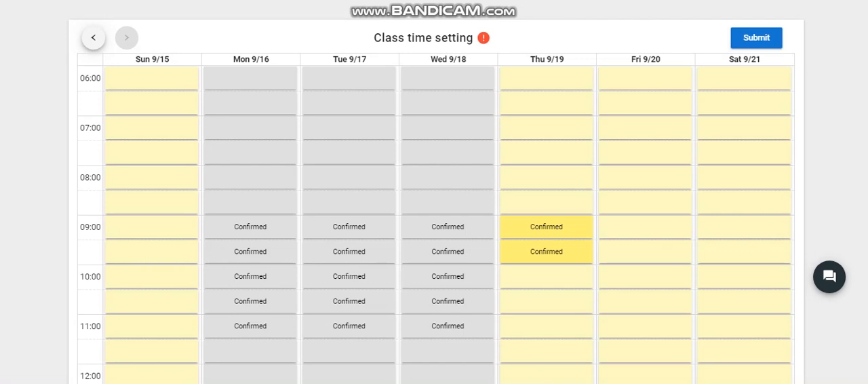
left_click(546, 277)
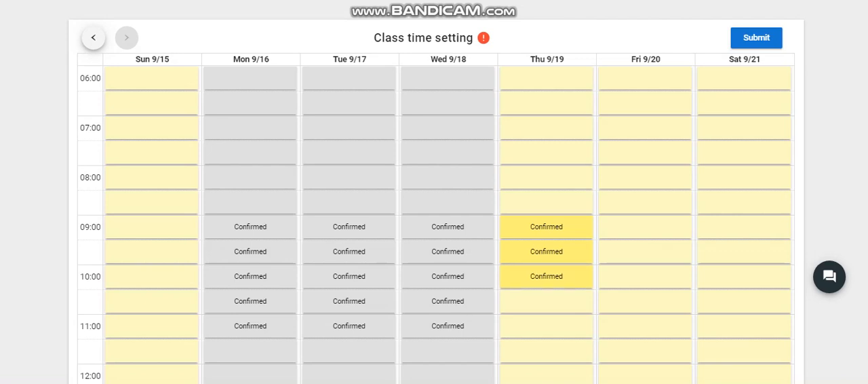
left_click(546, 301)
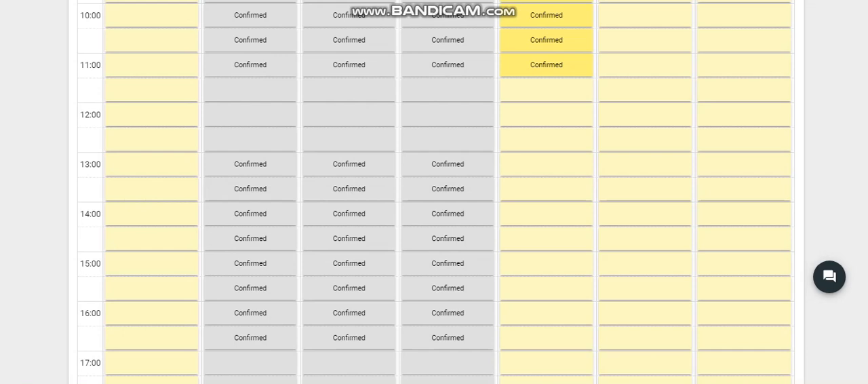
Step: Mark the Thursday 9/19 afternoon slots from 13:00 through 16:00 as Confirmed
left_click(545, 163)
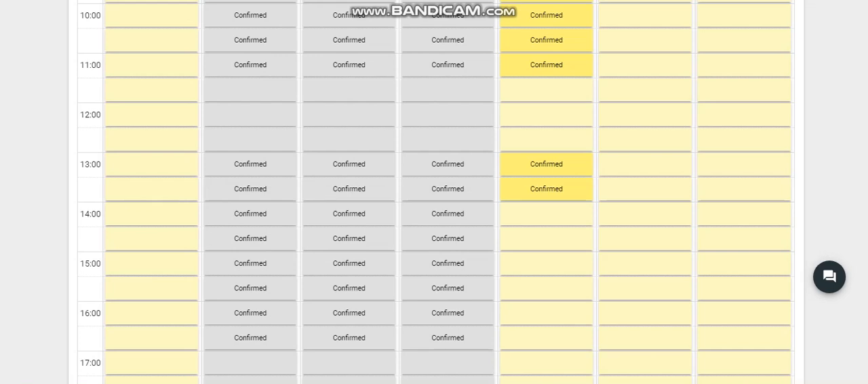
left_click(545, 213)
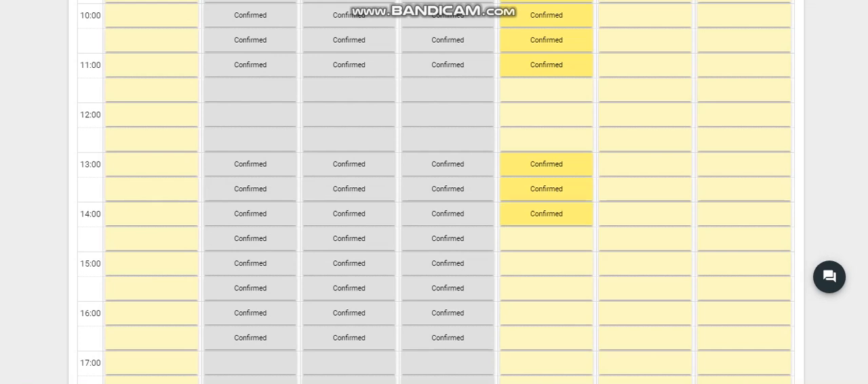
left_click(546, 239)
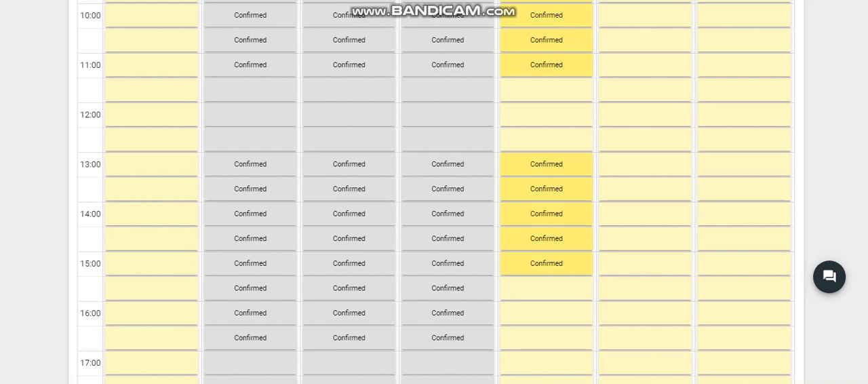
scroll("down", 3)
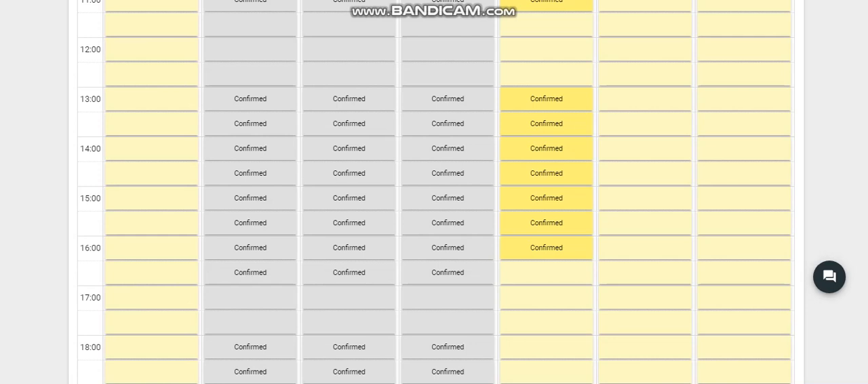
Step: Mark Thursday 9/19 at 16:30 and 18:00 through 19:00 as Confirmed
left_click(546, 271)
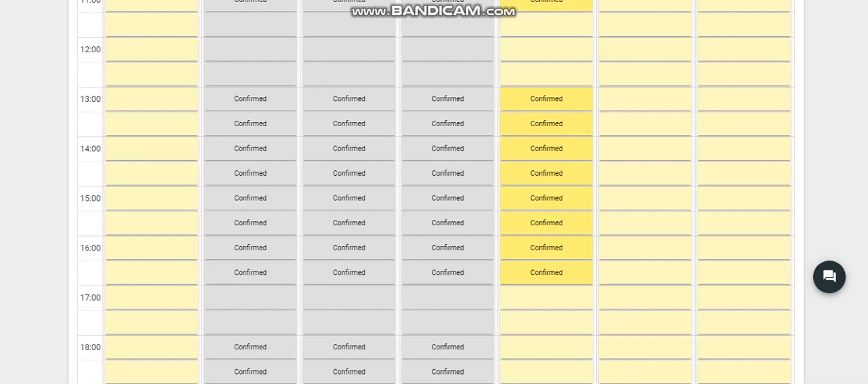
scroll("up", 3)
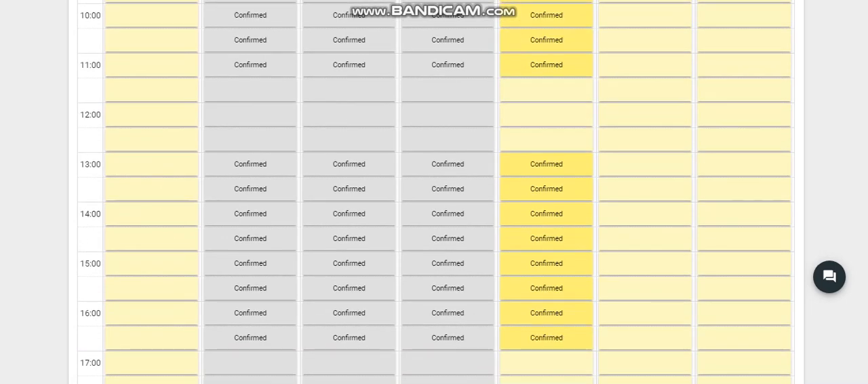
scroll("down", 3)
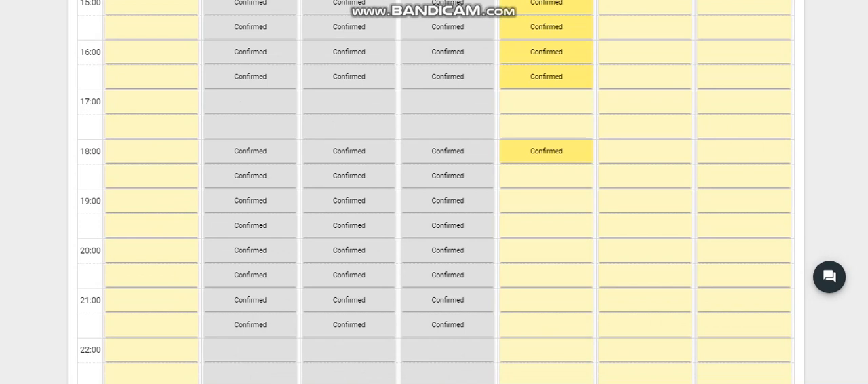
left_click(545, 177)
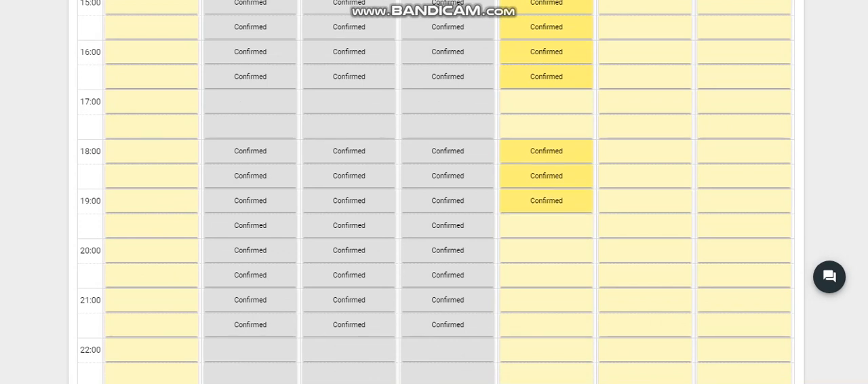
left_click(545, 225)
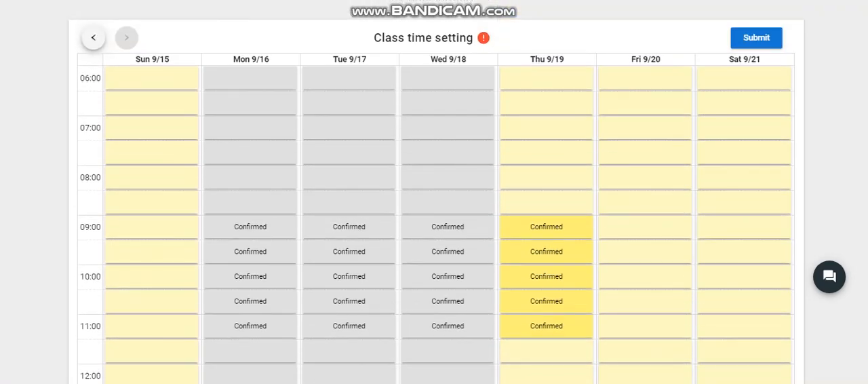
Step: Scroll through the Thursday slots down to the 21:30 evening rows to review them
scroll("down", 3)
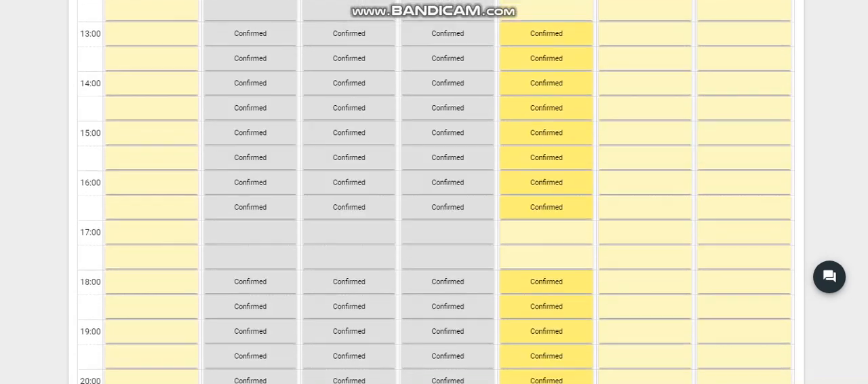
scroll("up", 3)
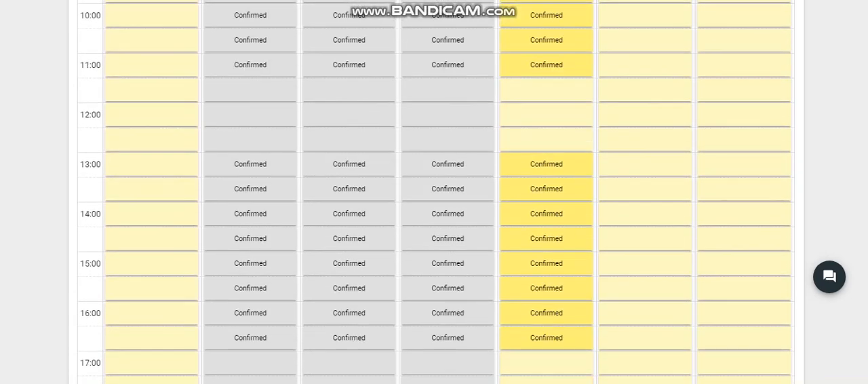
scroll("down", 3)
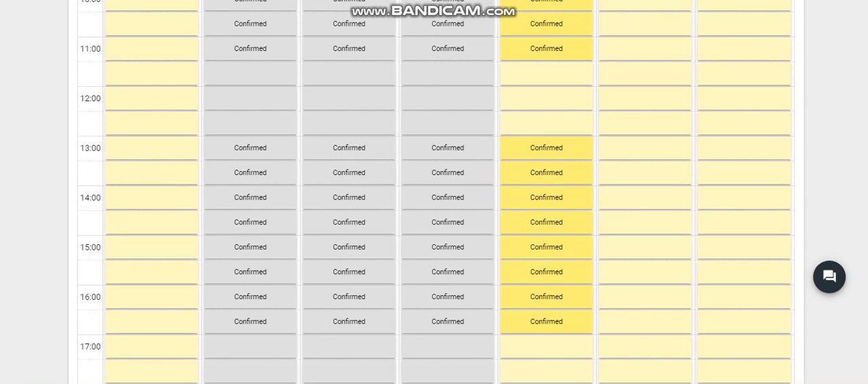
scroll("down", 3)
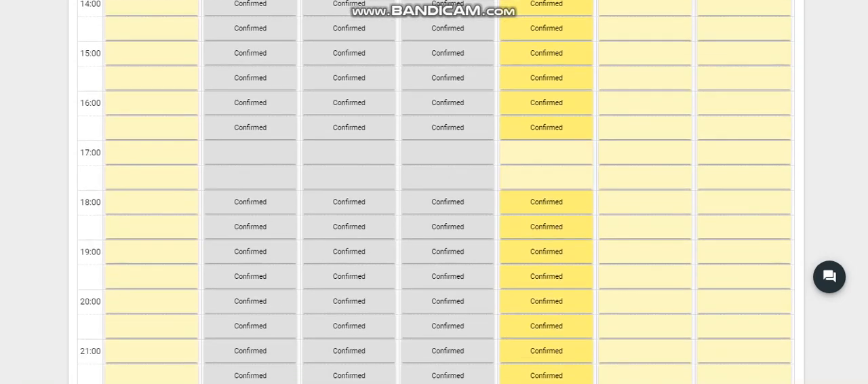
scroll("down", 3)
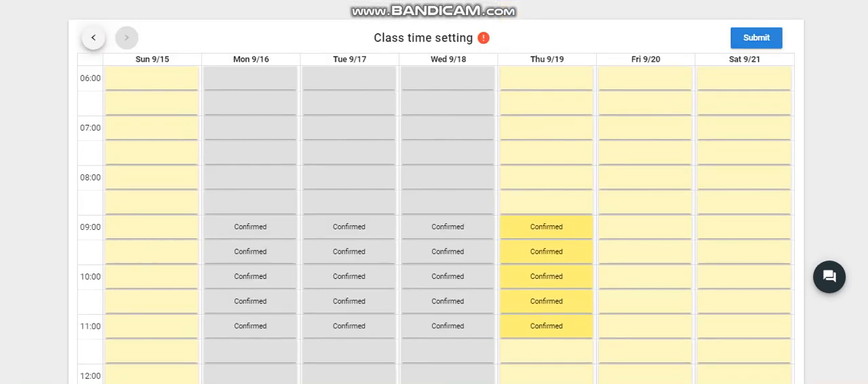
scroll("down", 3)
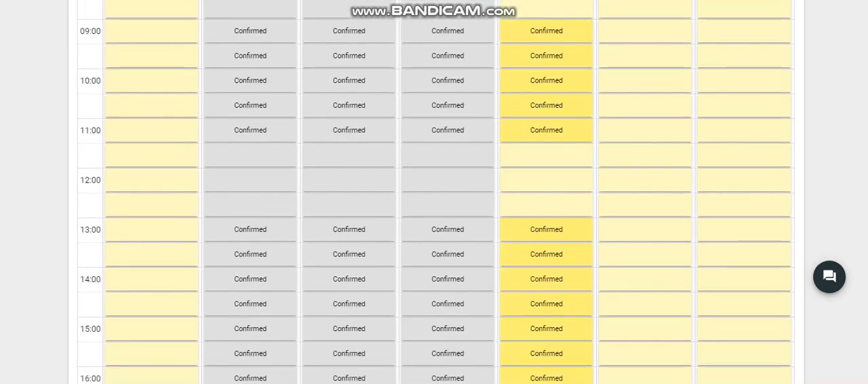
scroll("down", 3)
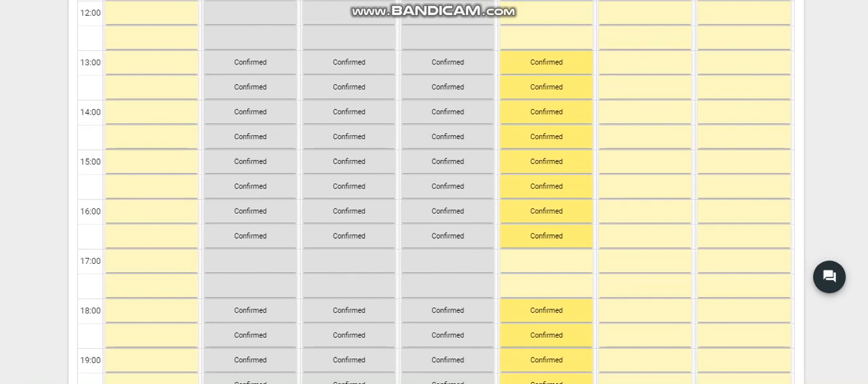
scroll("down", 3)
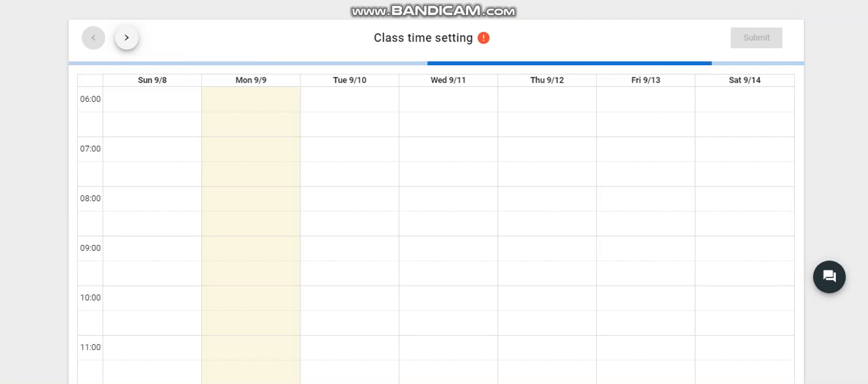
Step: Return to the week of 9/15–9/21 and review the Thursday 9/19 slots
left_click(126, 38)
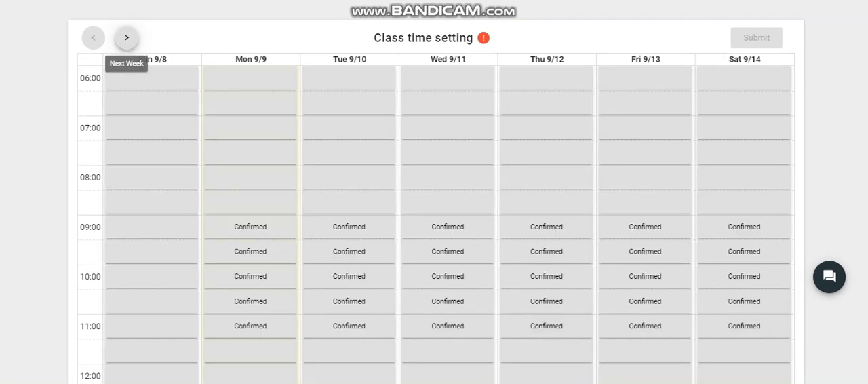
left_click(126, 38)
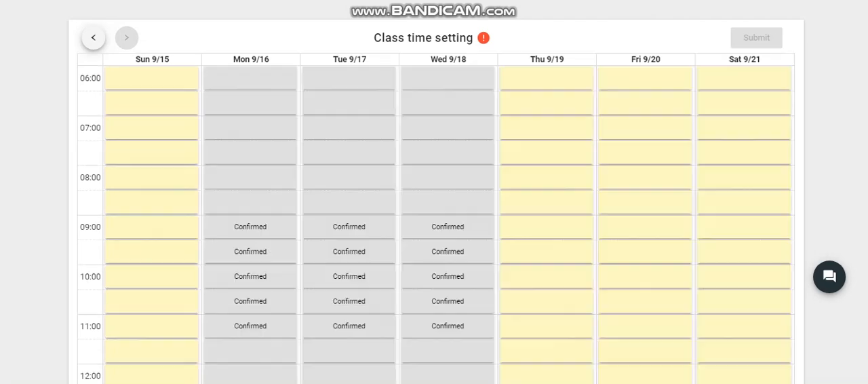
scroll("down", 3)
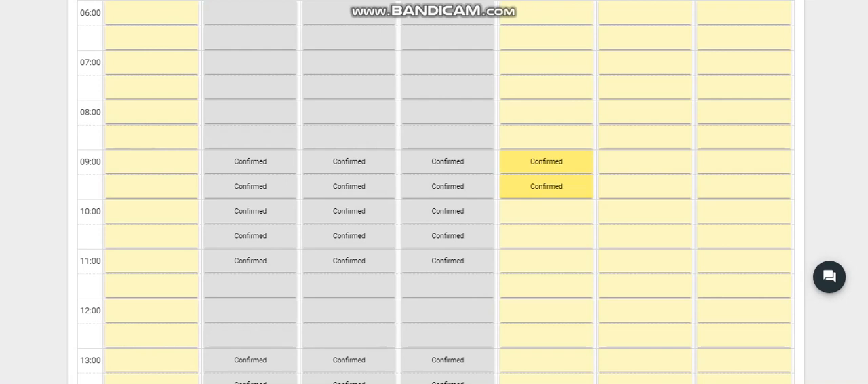
scroll("down", 3)
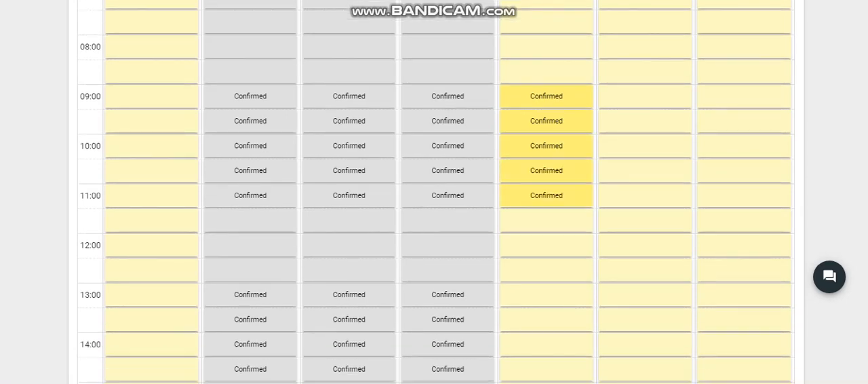
scroll("down", 3)
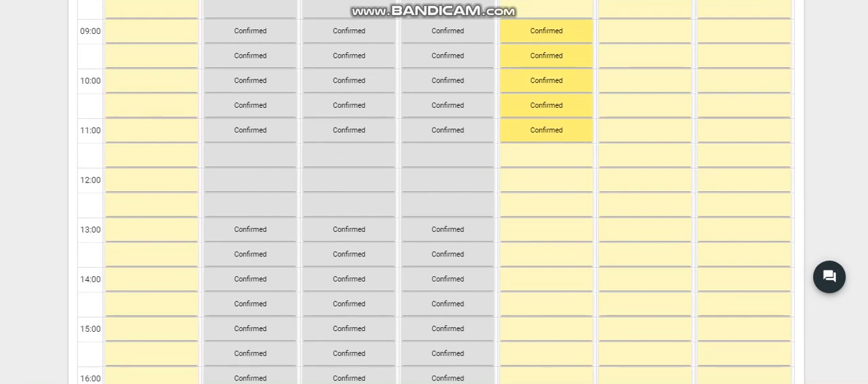
scroll("down", 3)
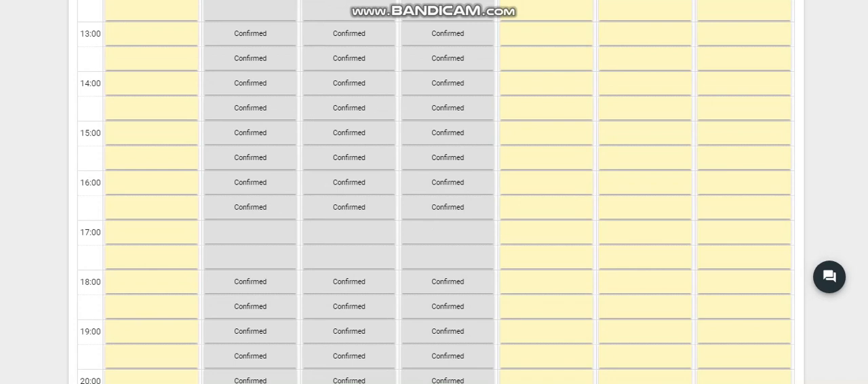
scroll("up", 3)
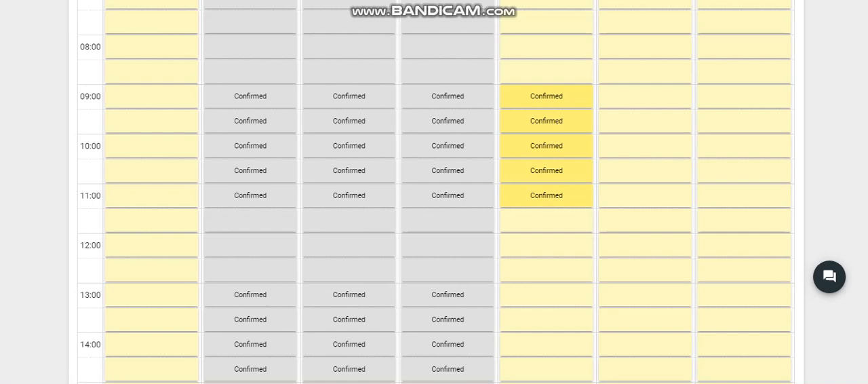
scroll("down", 3)
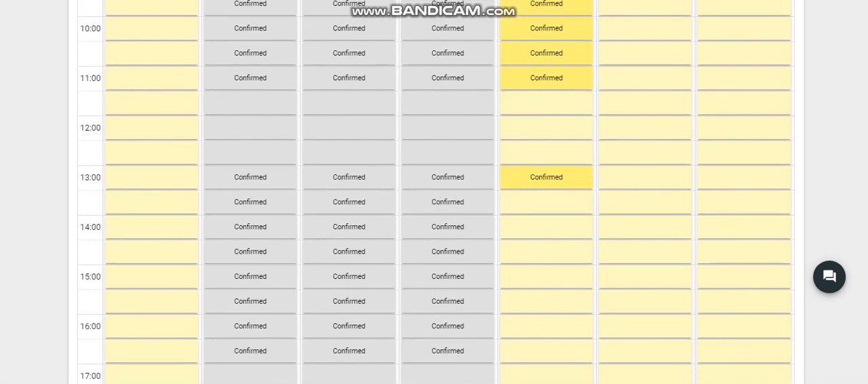
scroll("down", 3)
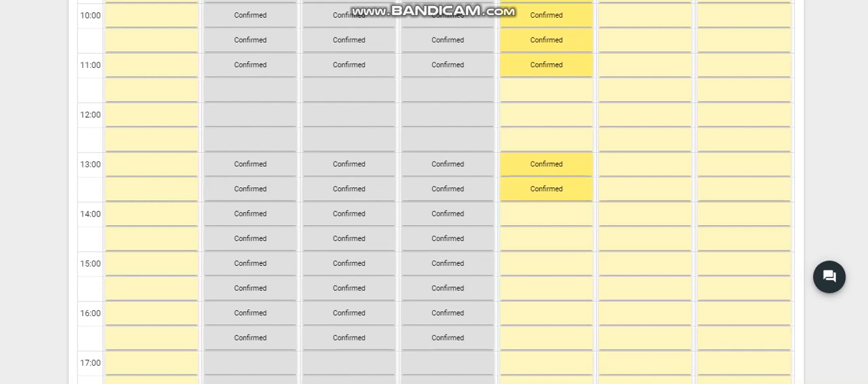
Step: Mark the Thursday 9/19 slots at 14:00, 16:00 and 19:00 as Confirmed
left_click(545, 213)
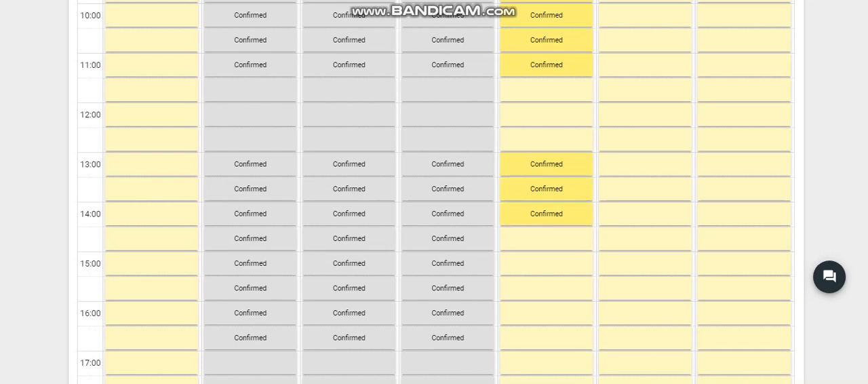
scroll("down", 3)
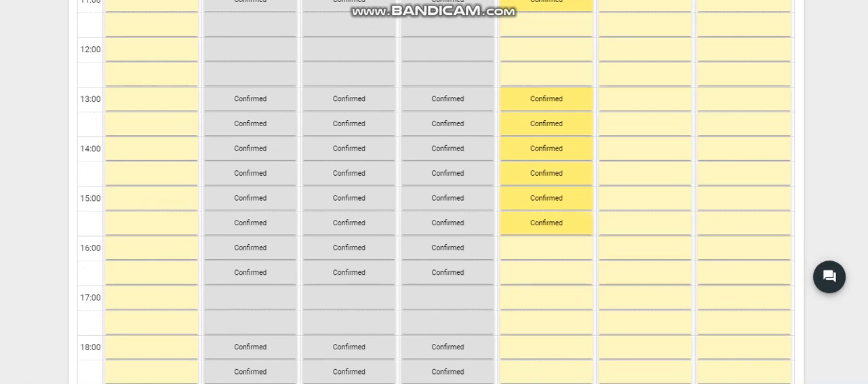
left_click(545, 247)
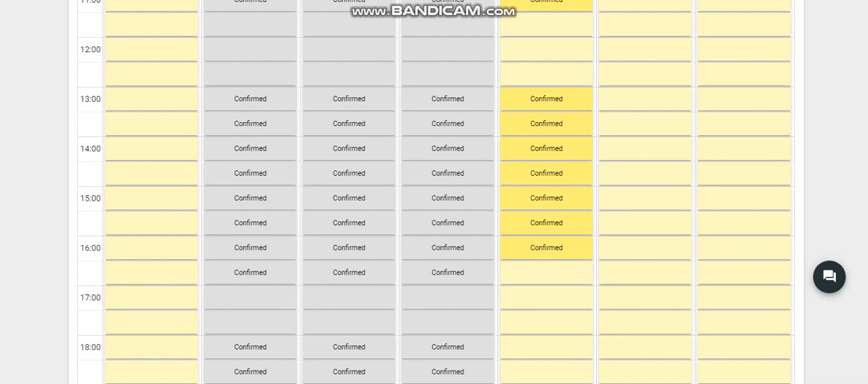
scroll("down", 3)
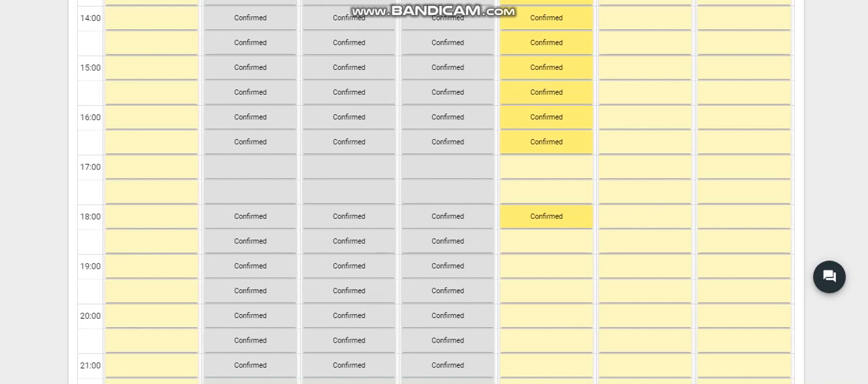
scroll("down", 3)
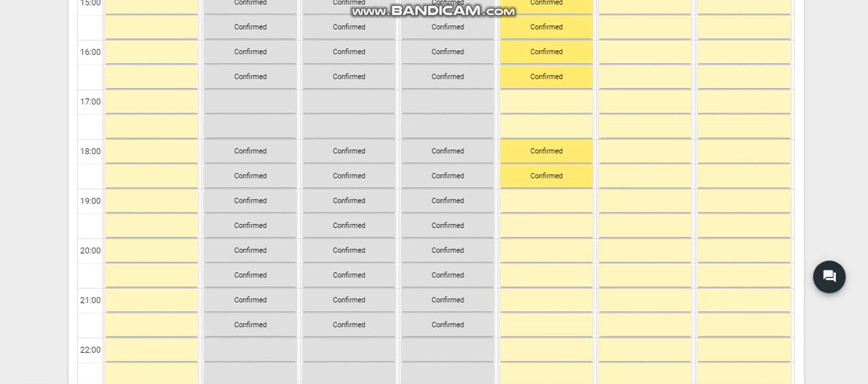
left_click(545, 201)
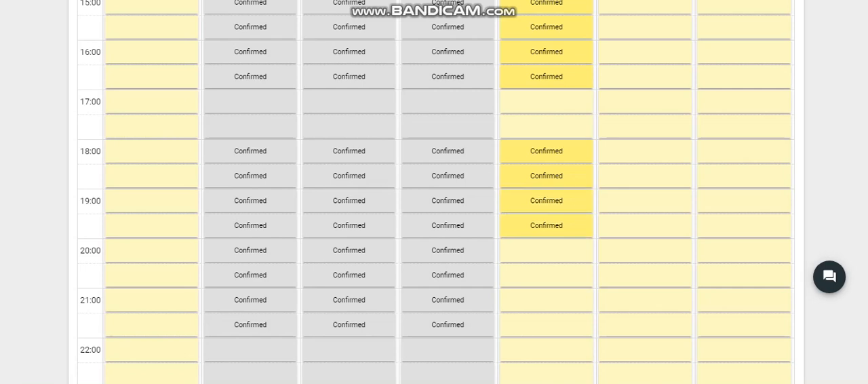
scroll("down", 3)
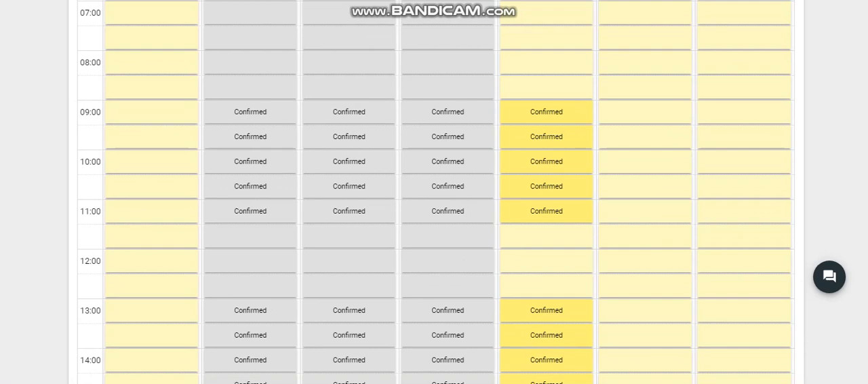
scroll("down", 3)
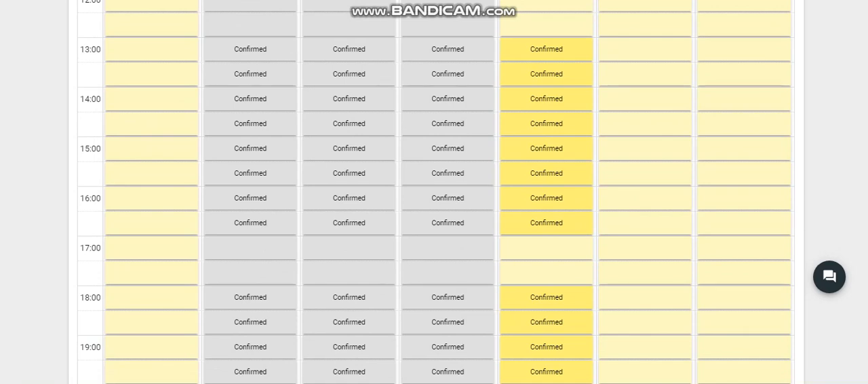
scroll("down", 3)
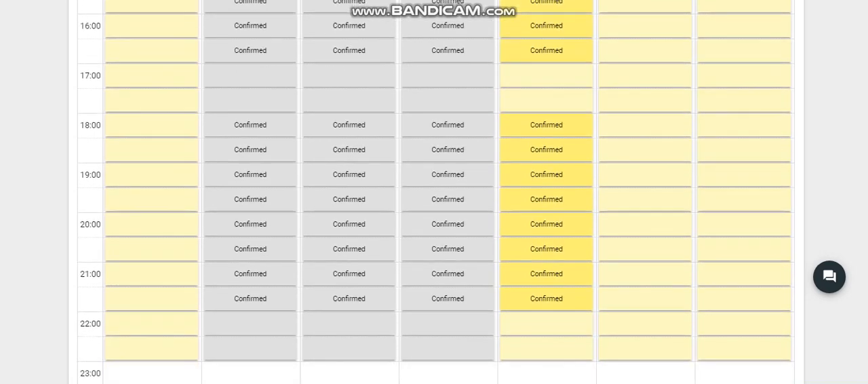
scroll("up", 3)
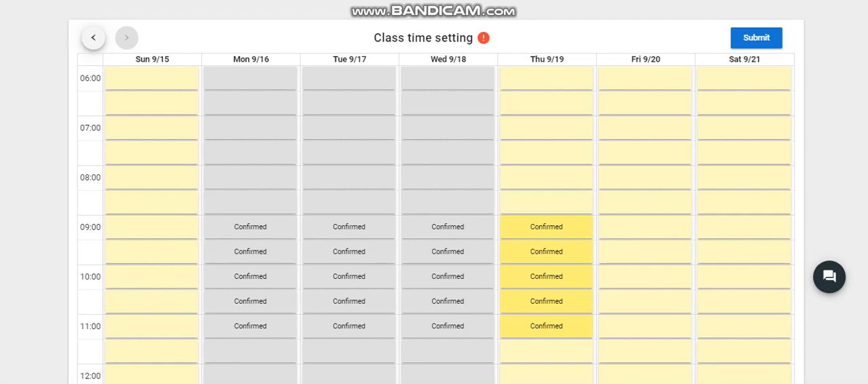
scroll("down", 3)
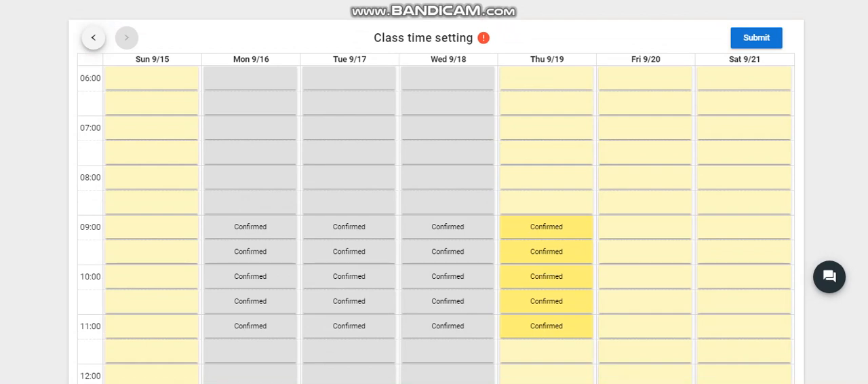
scroll("down", 3)
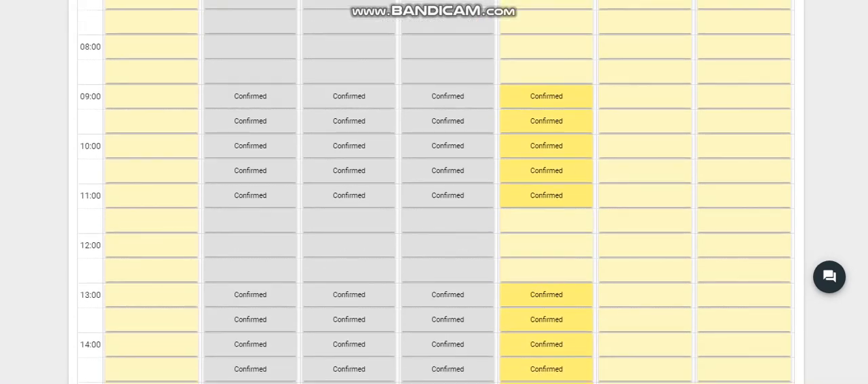
scroll("down", 3)
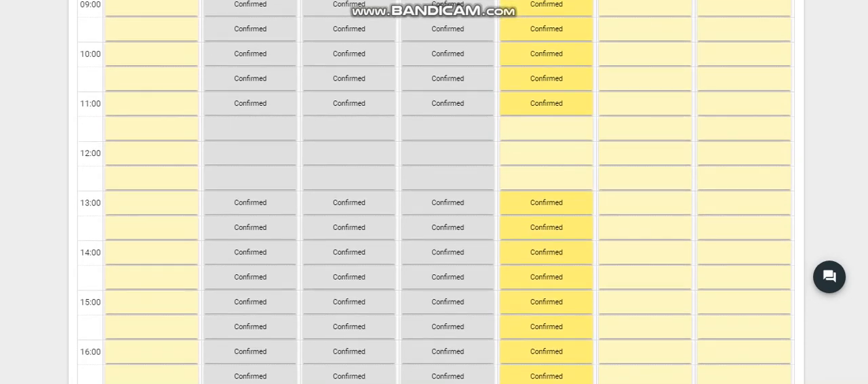
scroll("down", 3)
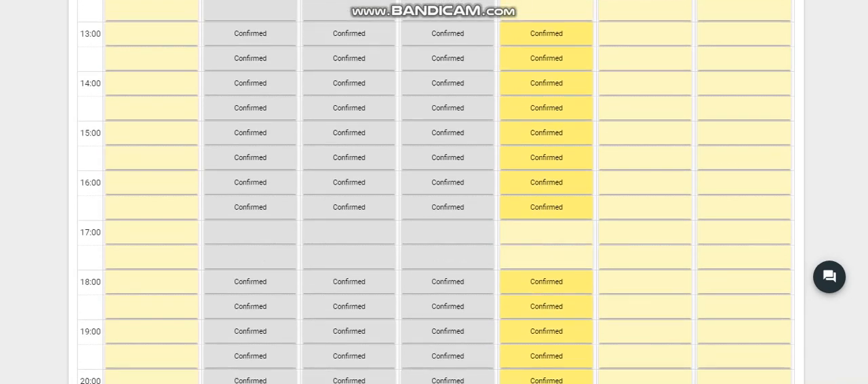
scroll("down", 3)
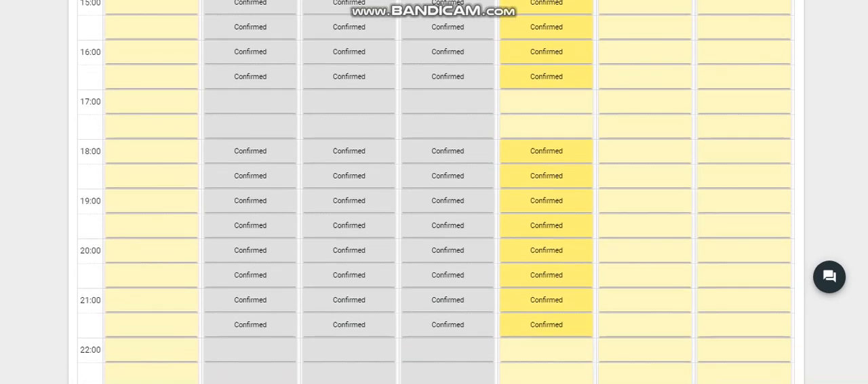
scroll("down", 3)
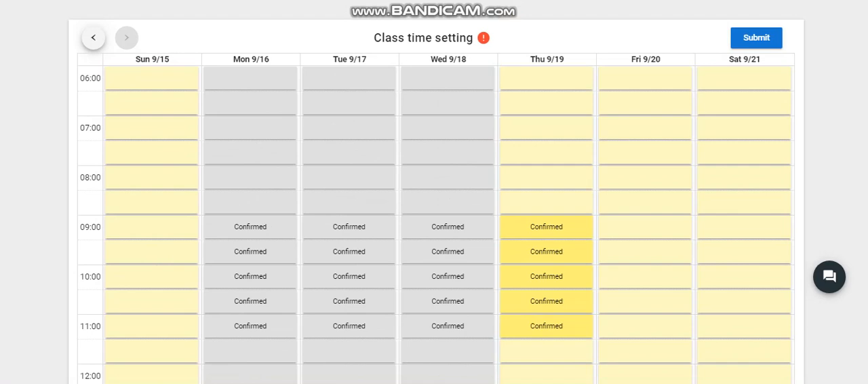
scroll("down", 3)
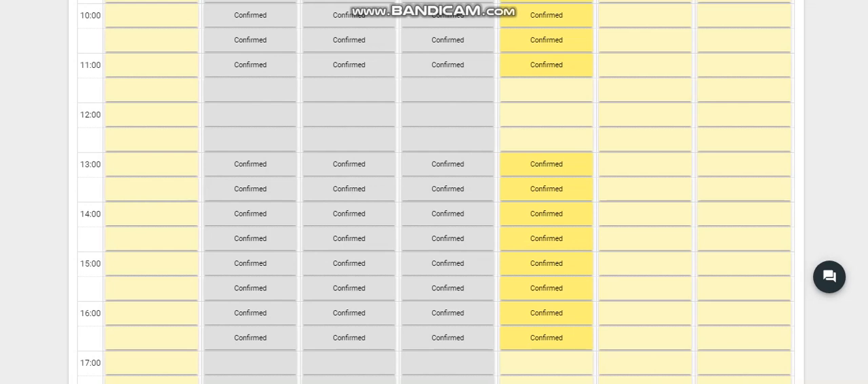
scroll("up", 3)
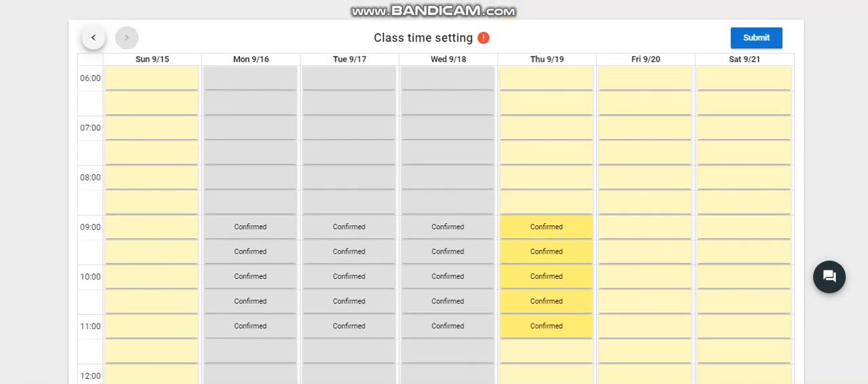
scroll("down", 3)
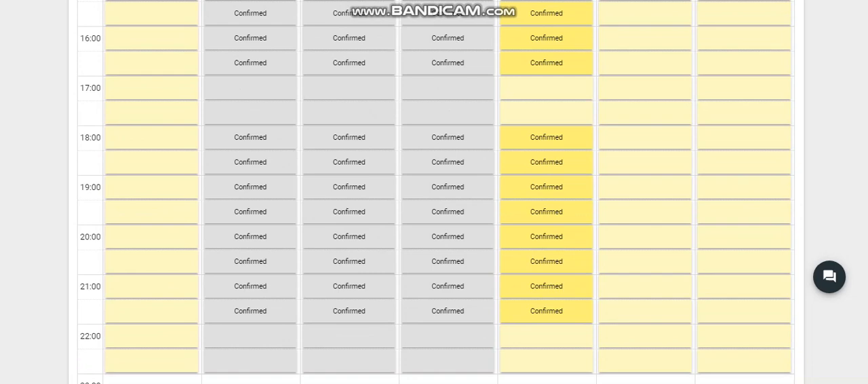
scroll("down", 3)
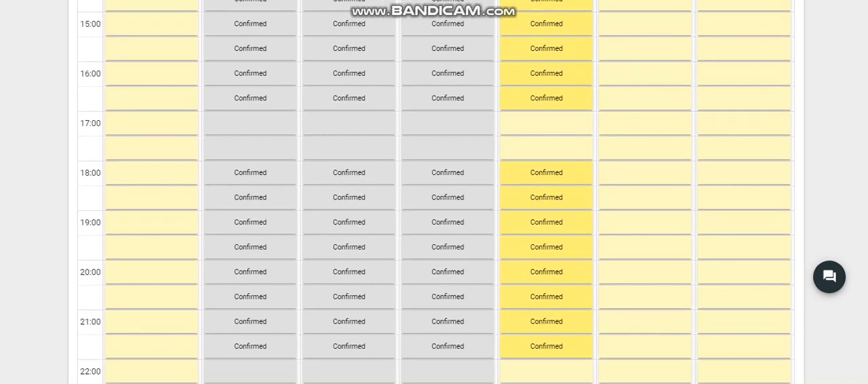
scroll("up", 3)
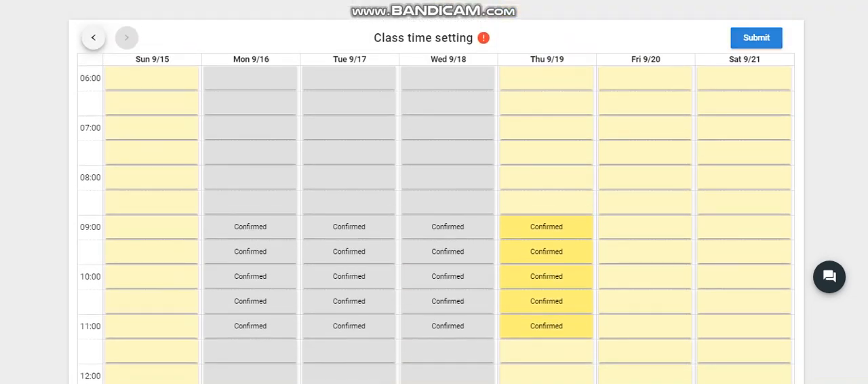
left_click(756, 37)
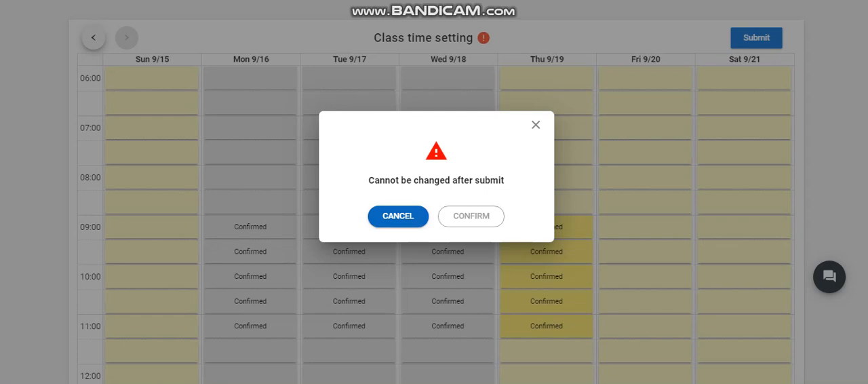
left_click(399, 215)
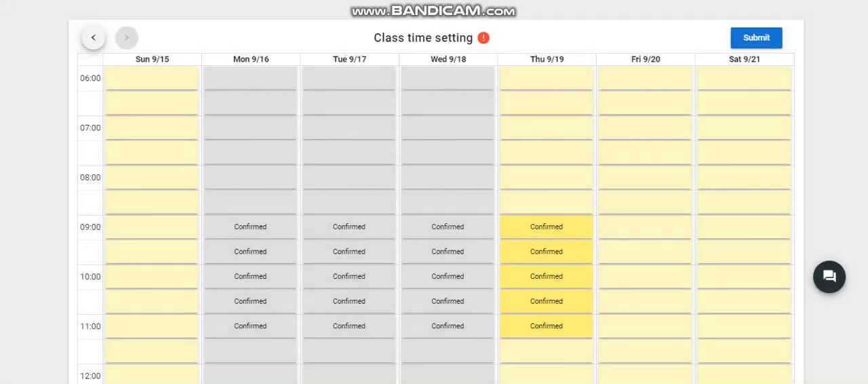
scroll("down", 3)
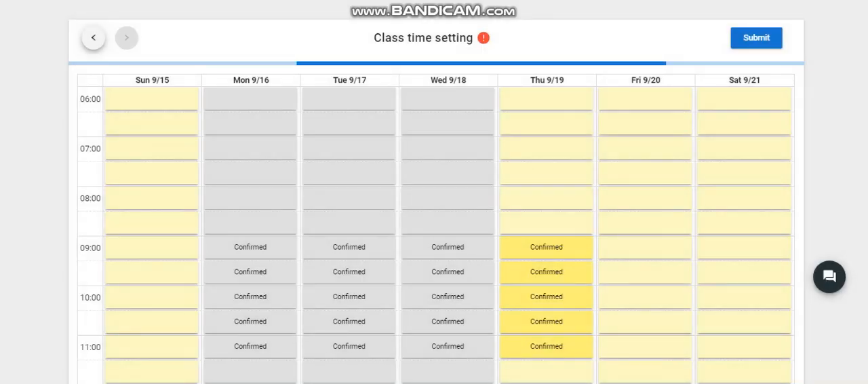
Step: Submit the Thursday 9/19 times so they lock as gray Confirmed, then show the 9/8–9/14 week
left_click(756, 38)
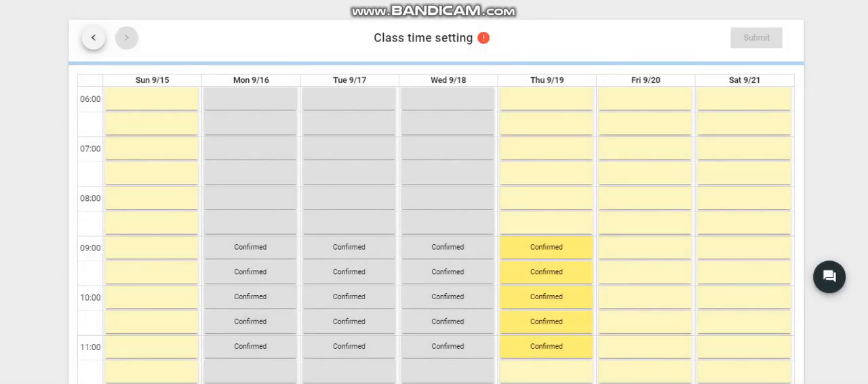
scroll("down", 3)
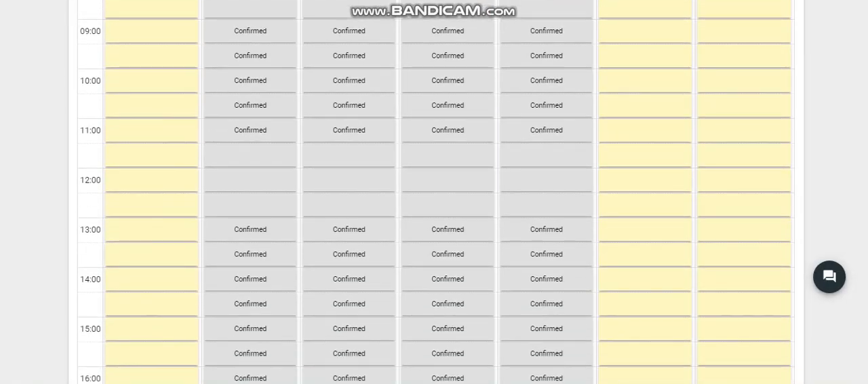
scroll("down", 3)
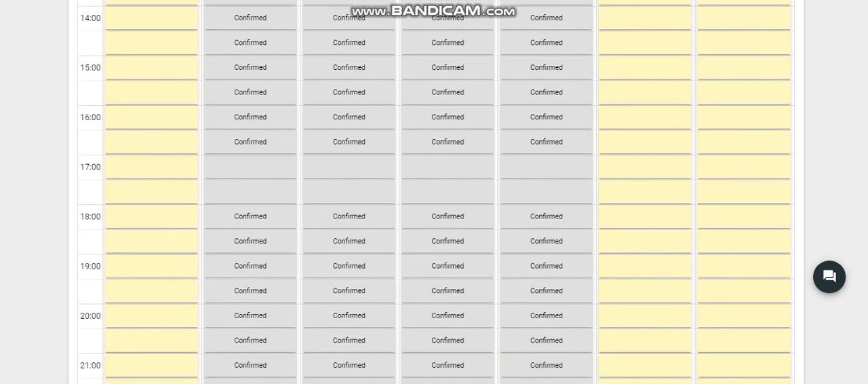
scroll("up", 3)
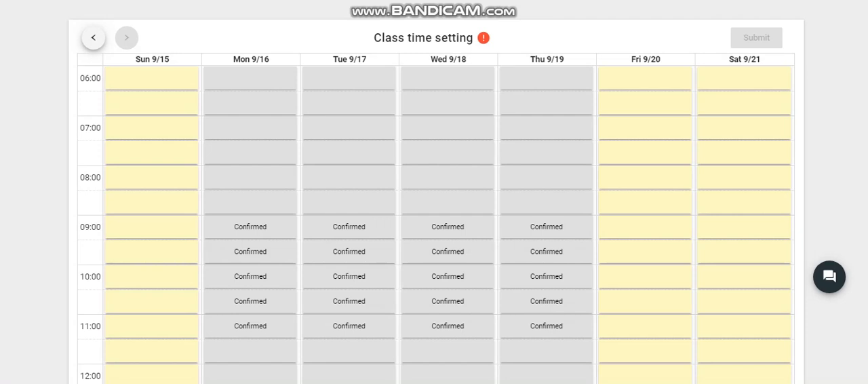
left_click(152, 152)
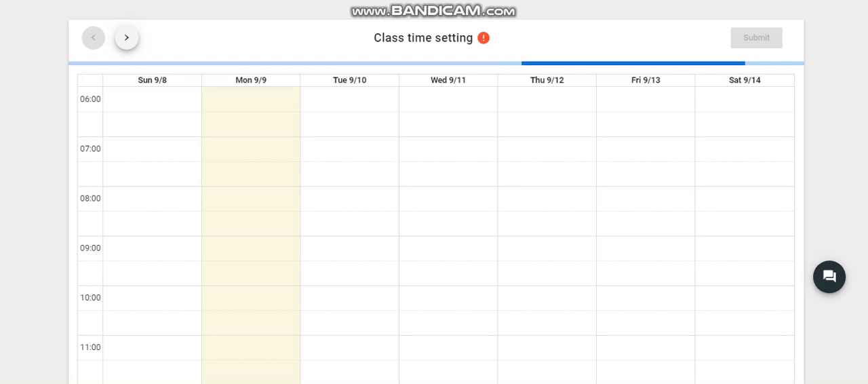
Step: Return to the 9/15–9/21 week and review the gray Confirmed Monday–Thursday slots
left_click(126, 38)
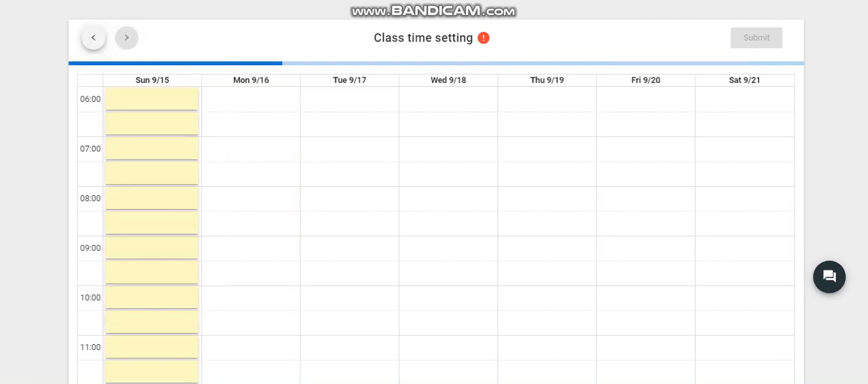
scroll("down", 3)
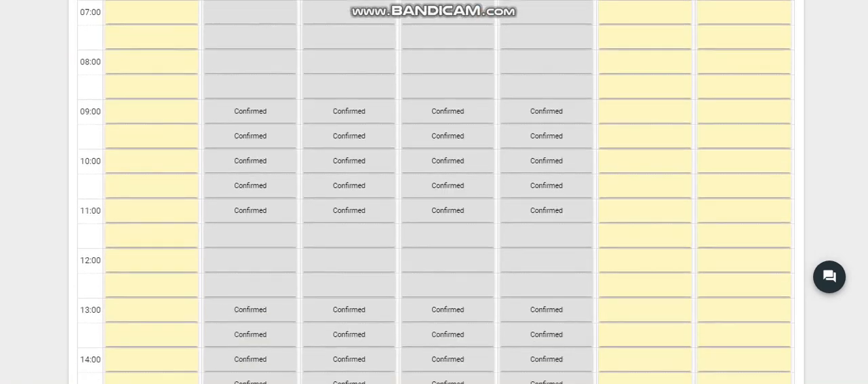
scroll("down", 3)
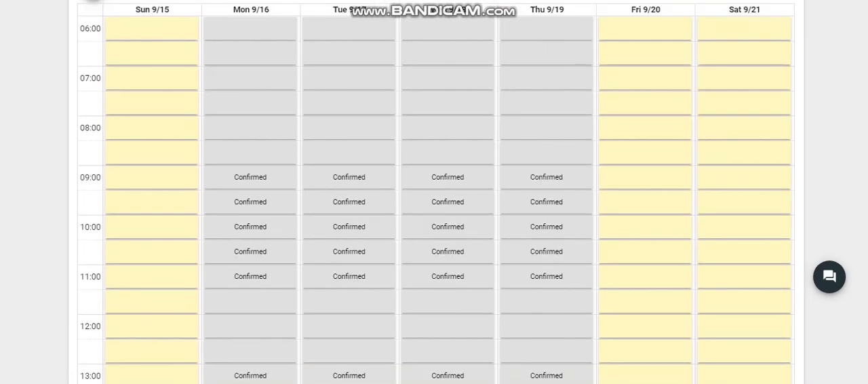
scroll("down", 3)
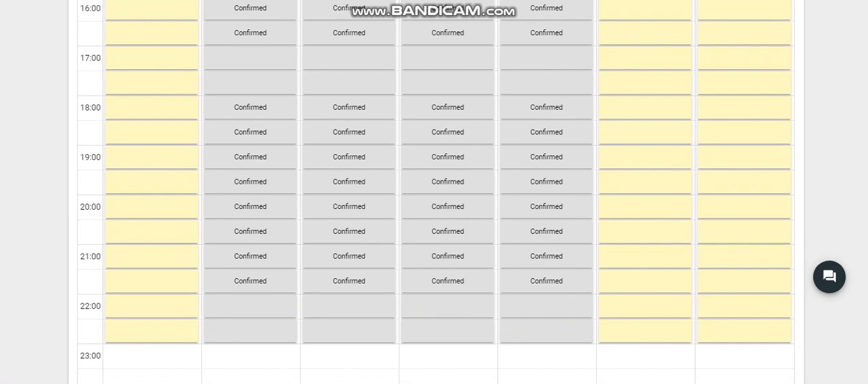